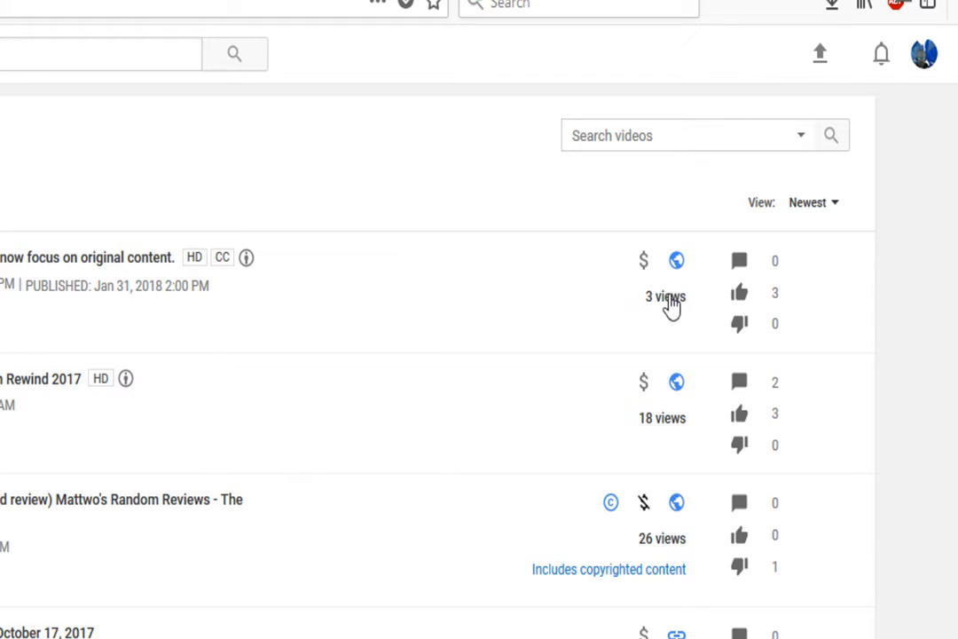
mouse_move(530, 312)
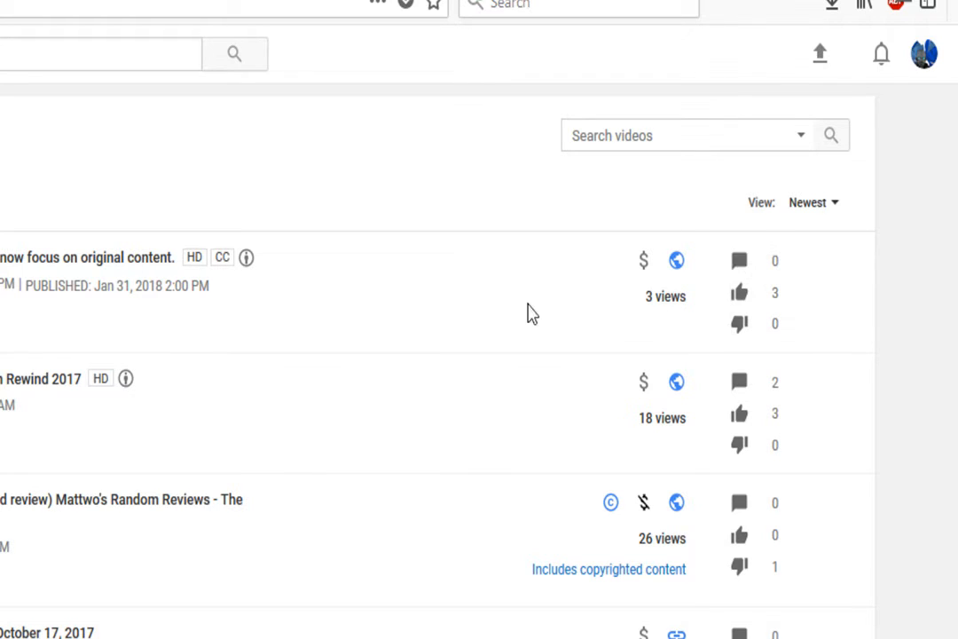
mouse_move(667, 312)
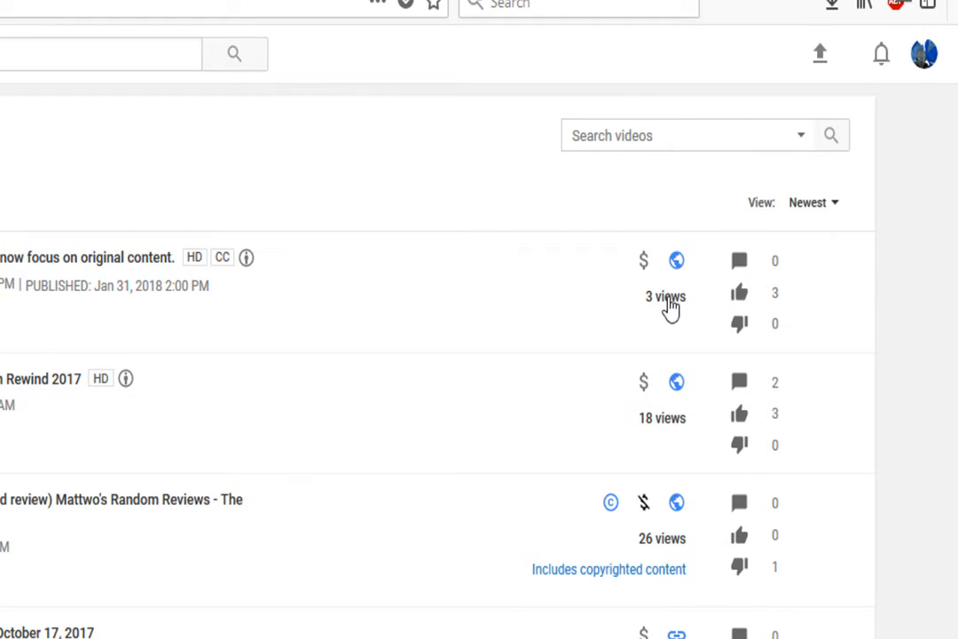
mouse_move(671, 319)
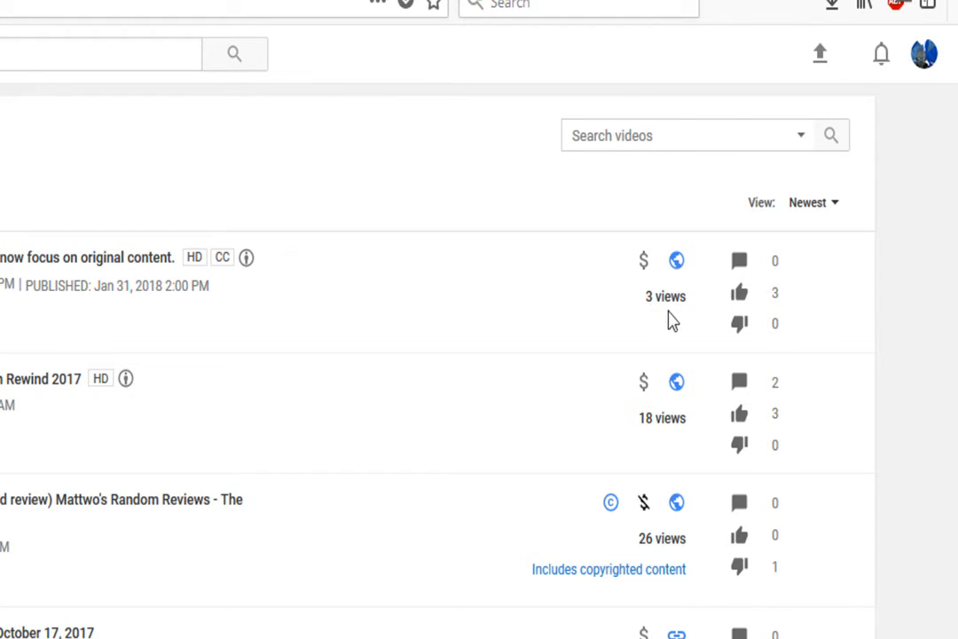
mouse_move(658, 302)
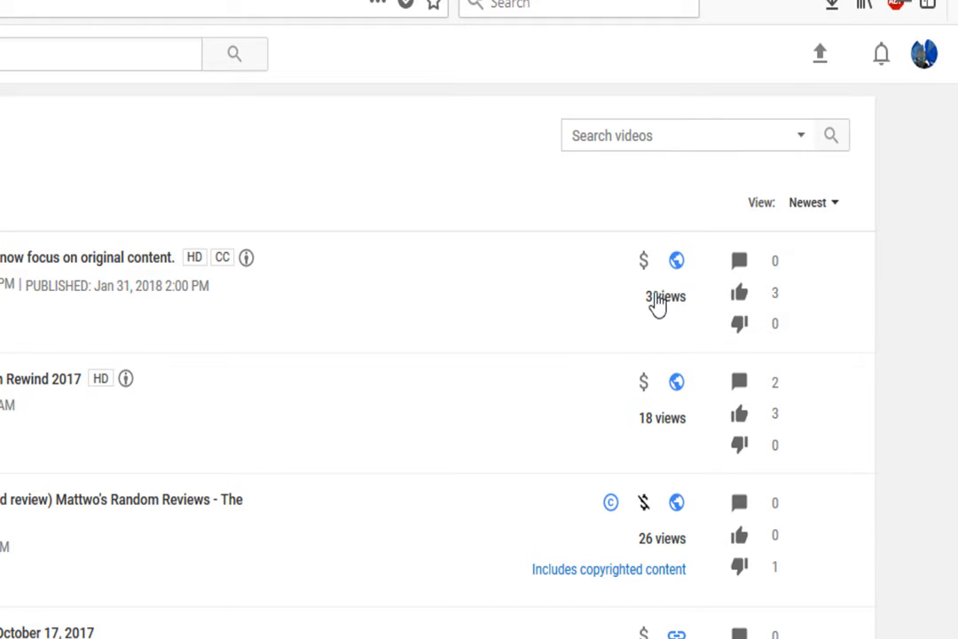
mouse_move(667, 309)
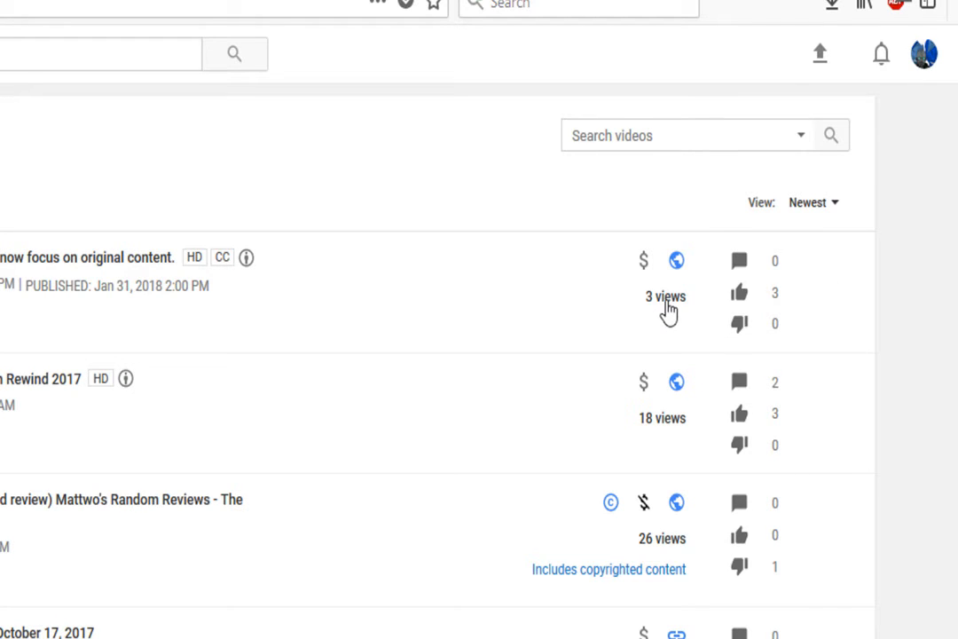
mouse_move(738, 291)
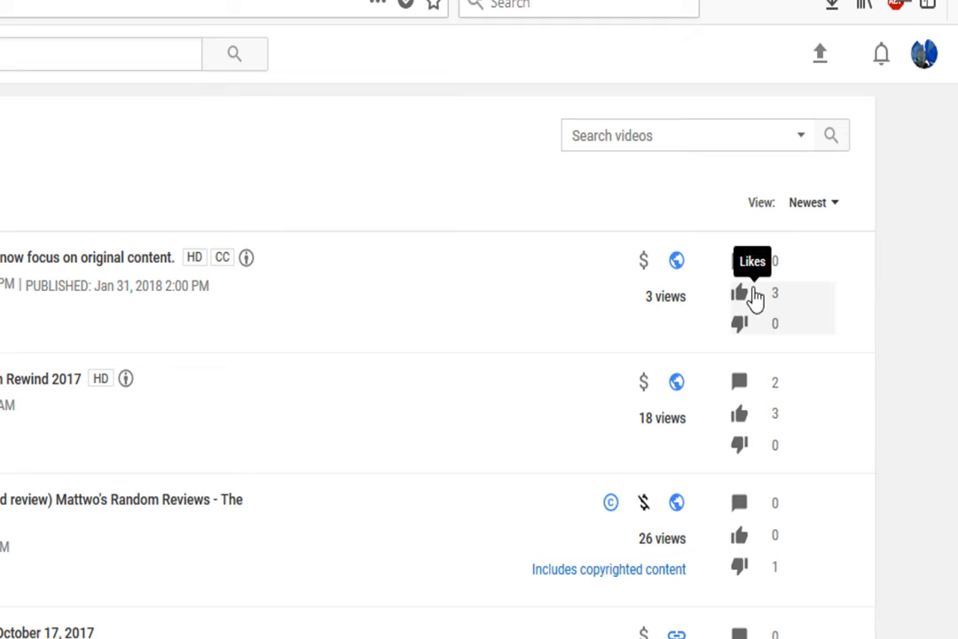